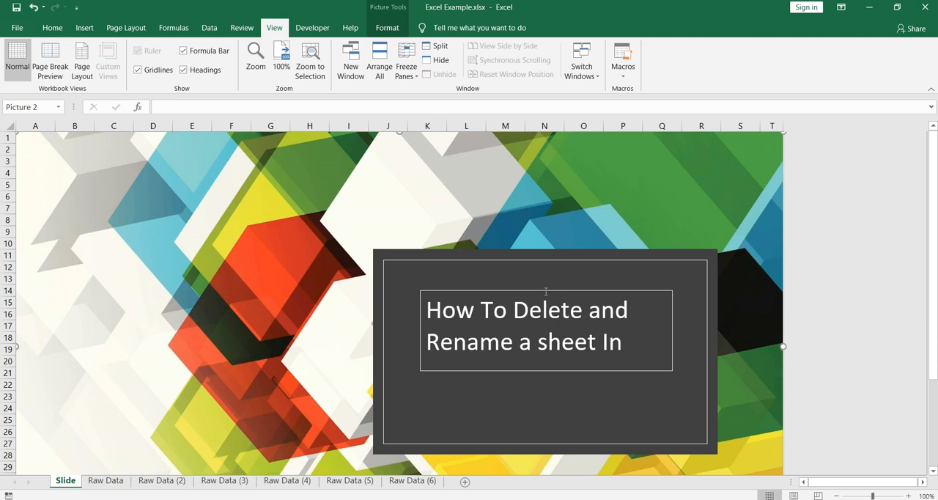
{"action": "mouse_move", "coordinate": [556, 302]}
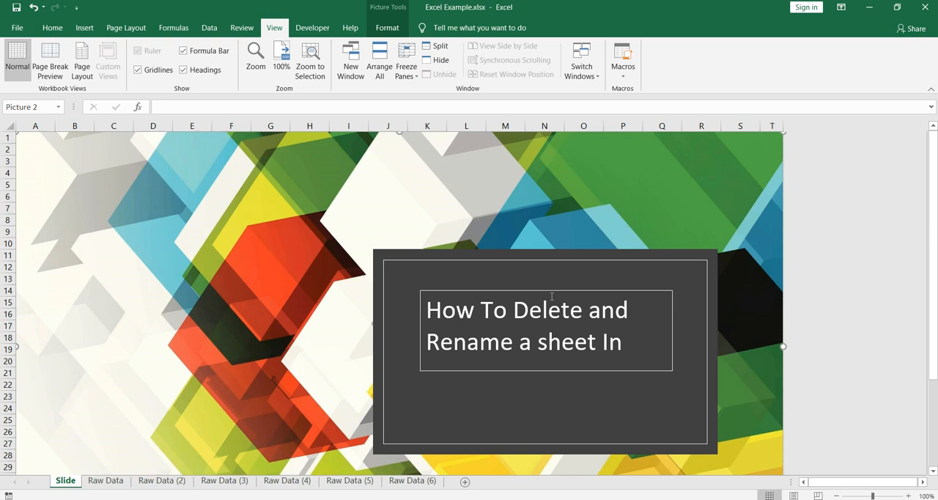
{"action": "mouse_move", "coordinate": [486, 303]}
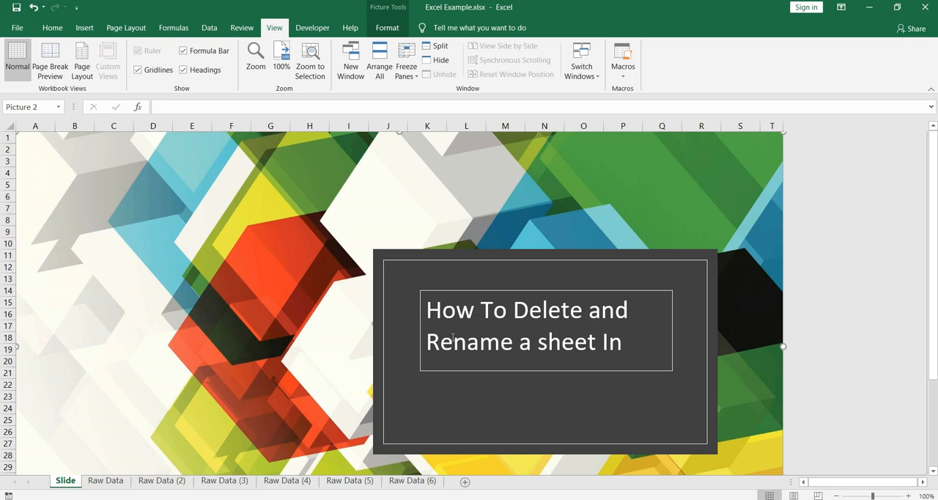
{"action": "mouse_move", "coordinate": [127, 481]}
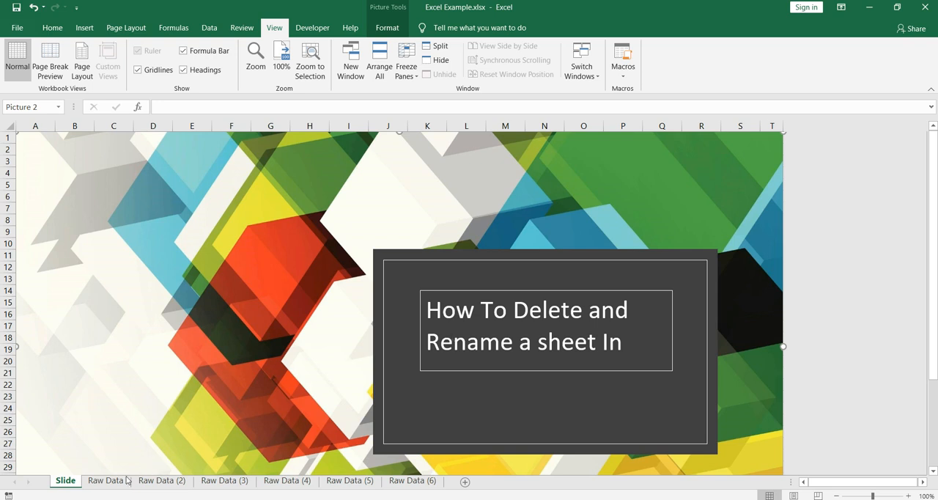
Browse the Raw Data (6), (3) and (2) sheets showing the same car table.
{"action": "left_click", "coordinate": [106, 480]}
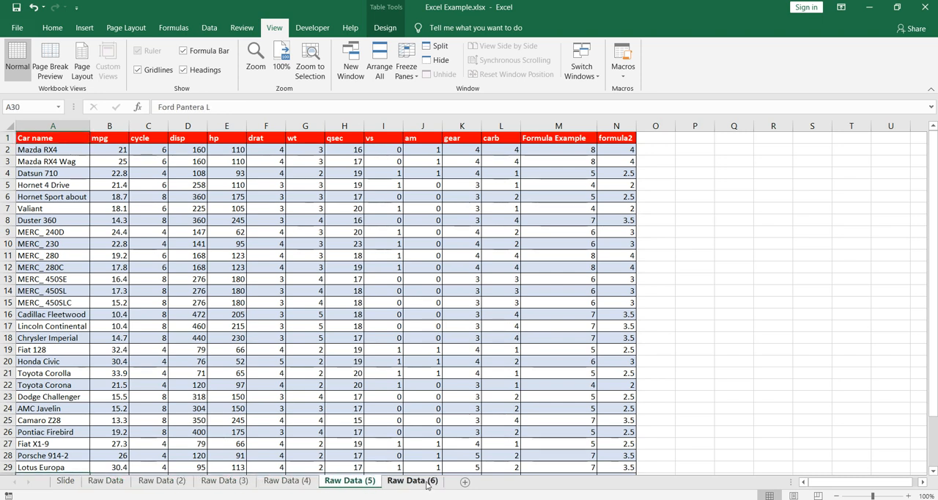
{"action": "left_click", "coordinate": [225, 480]}
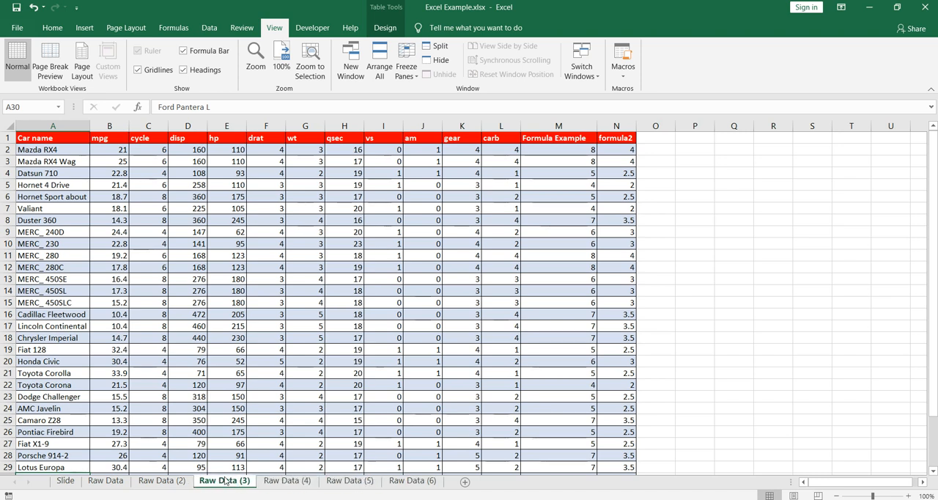
{"action": "left_click", "coordinate": [106, 481]}
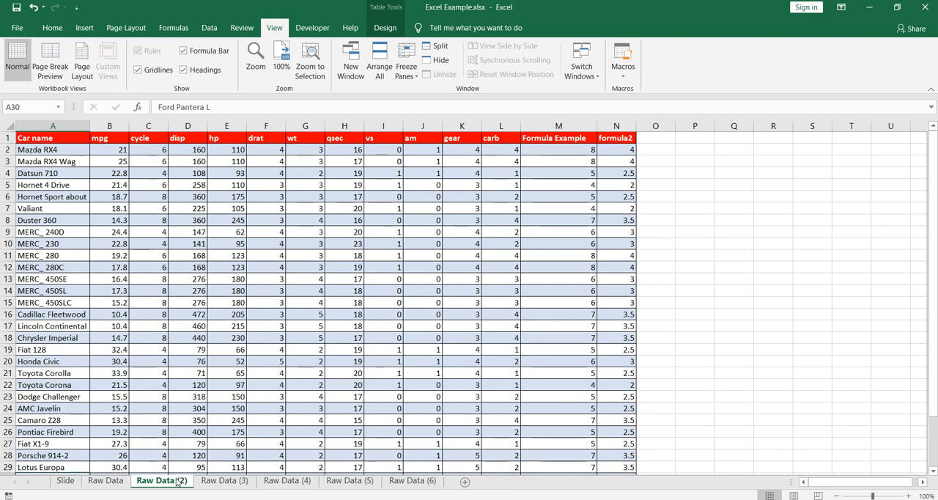
Delete the Raw Data (2) sheet and confirm the permanent deletion.
{"action": "right_click", "coordinate": [161, 481]}
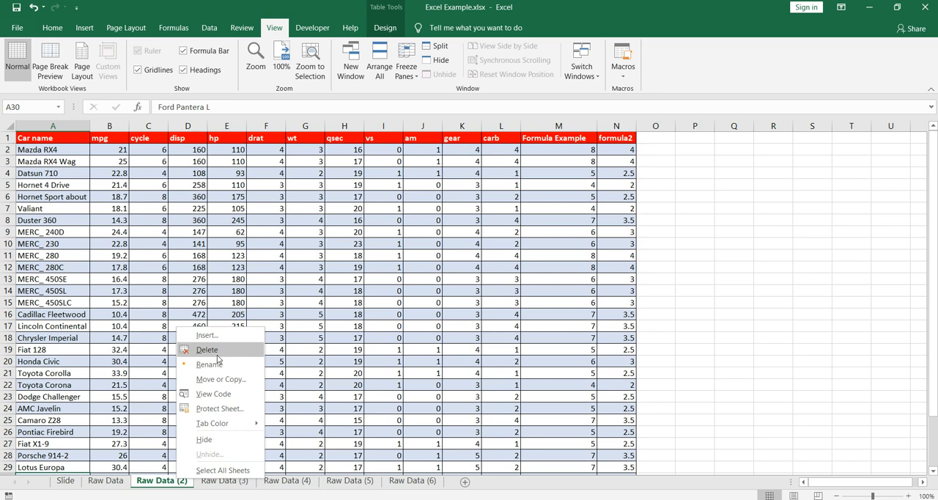
{"action": "left_click", "coordinate": [206, 351]}
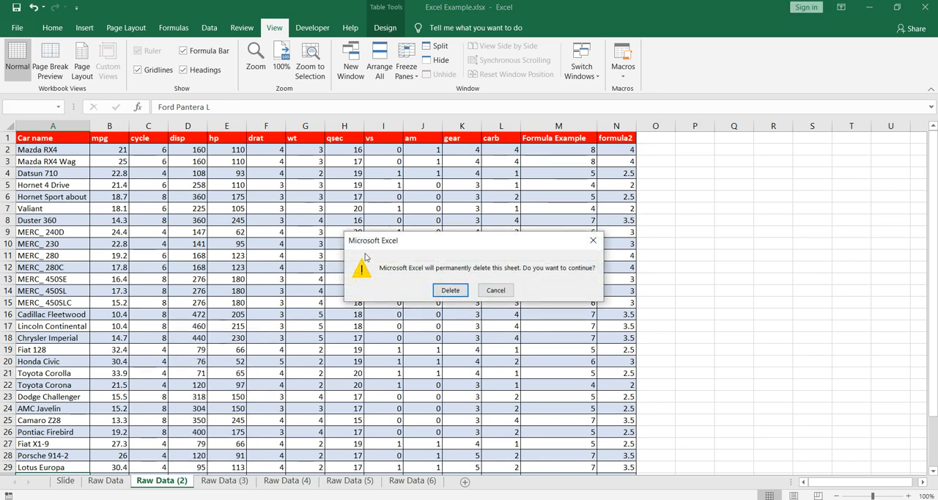
{"action": "mouse_move", "coordinate": [428, 251]}
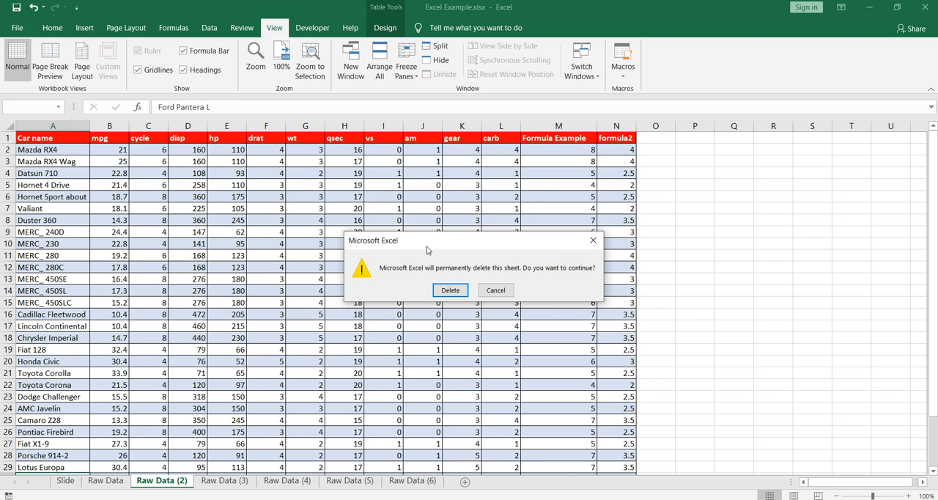
{"action": "mouse_move", "coordinate": [441, 303]}
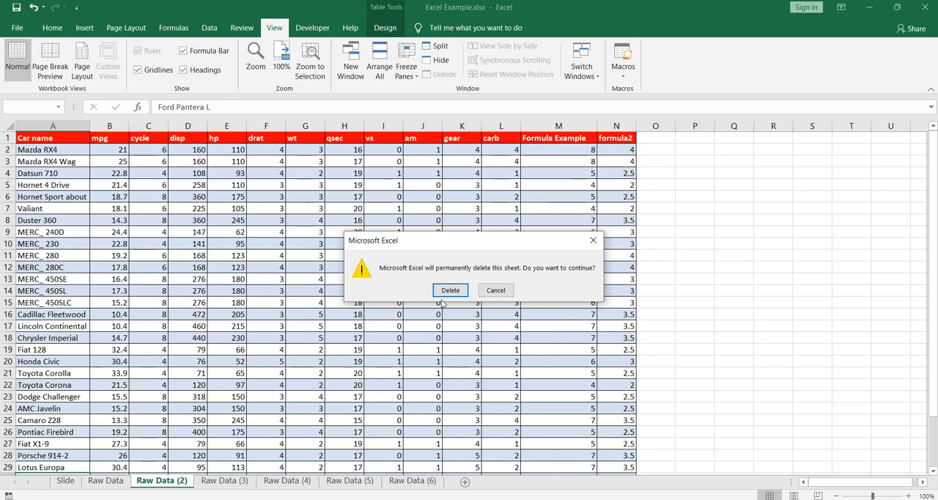
{"action": "left_click", "coordinate": [450, 290]}
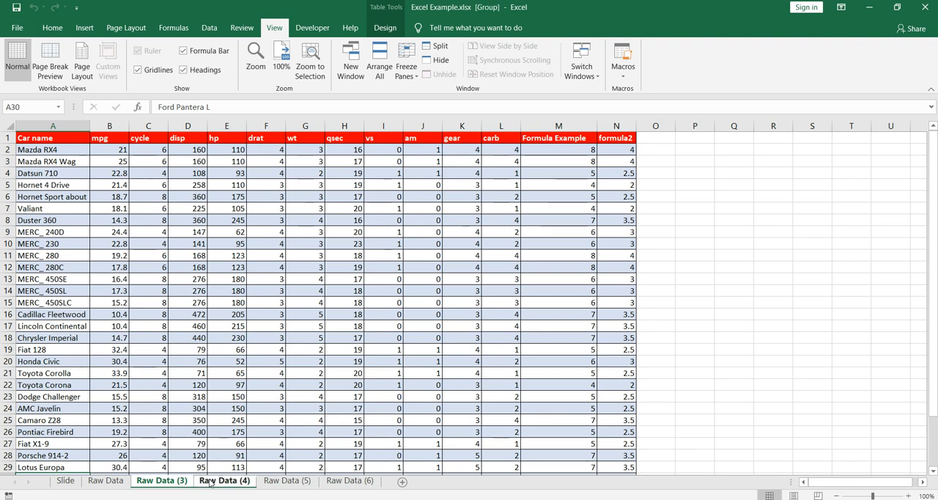
Group Raw Data (3), (4) and (5) and delete the three sheets at once.
{"action": "left_click", "coordinate": [288, 481]}
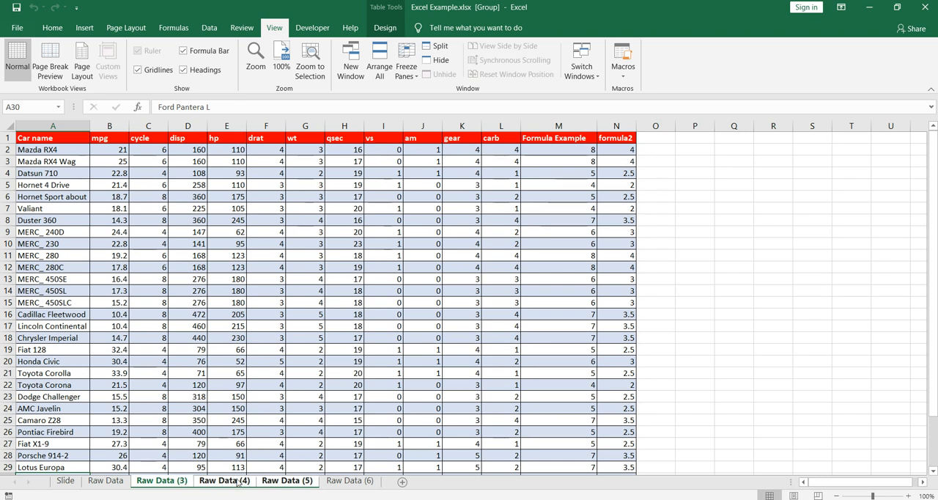
{"action": "right_click", "coordinate": [223, 481]}
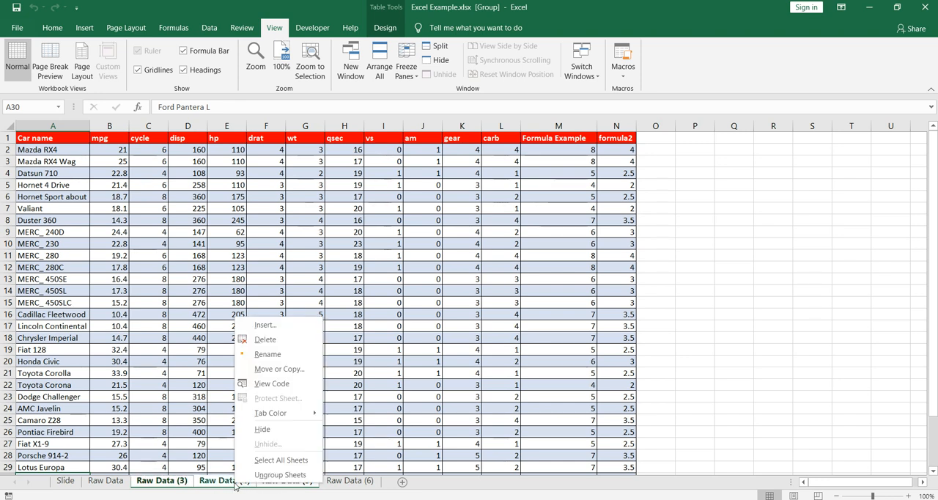
{"action": "mouse_move", "coordinate": [276, 338]}
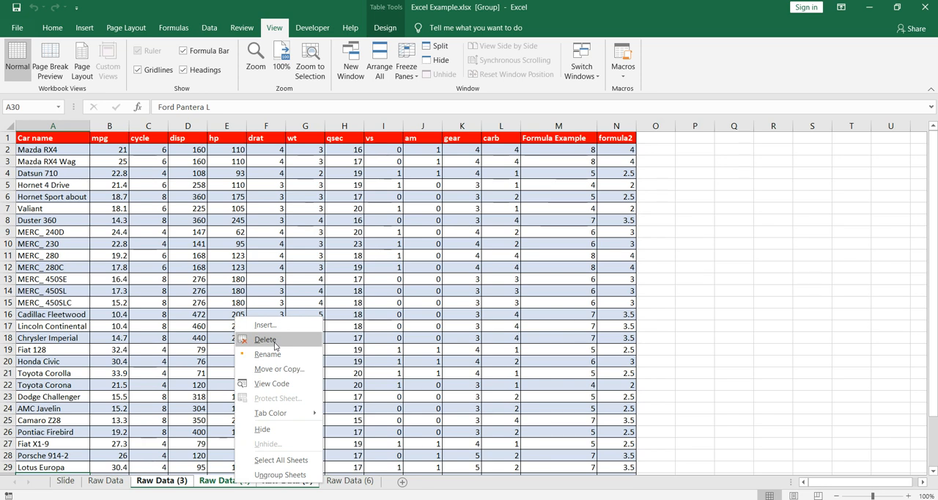
{"action": "left_click", "coordinate": [264, 338]}
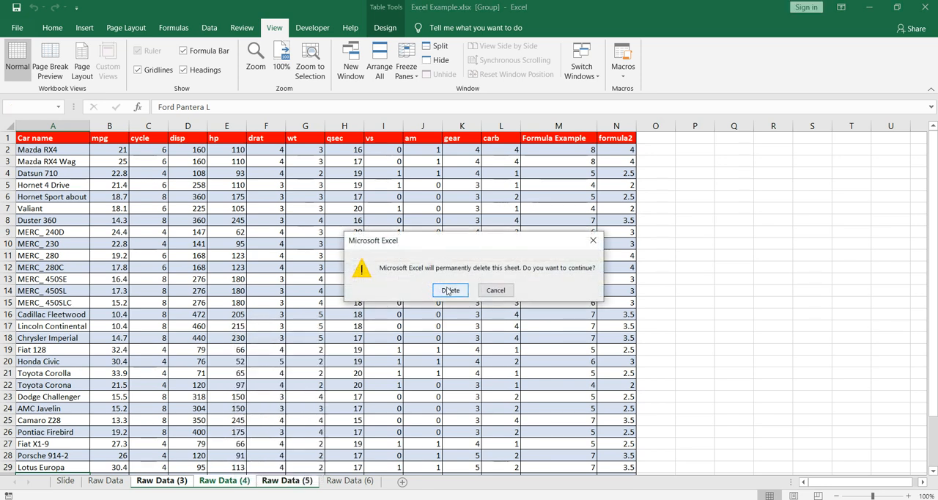
{"action": "left_click", "coordinate": [448, 290]}
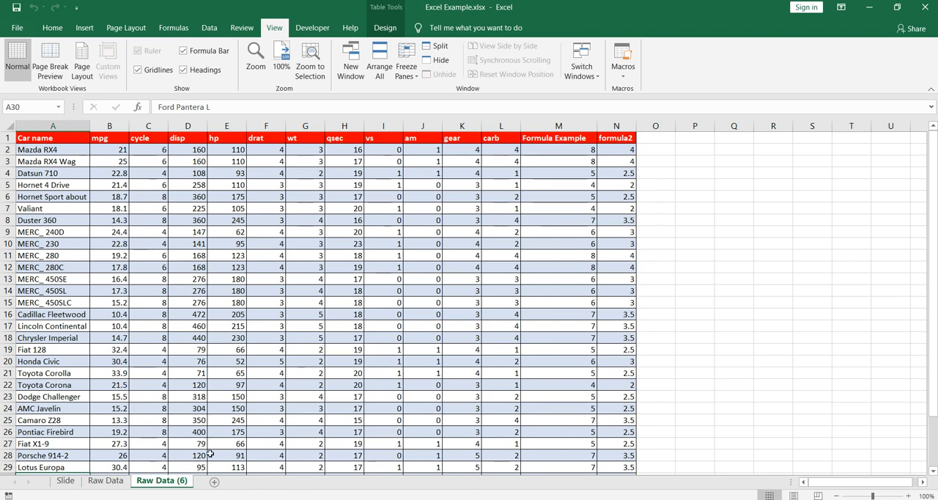
Add a blank Sheet6 and paste the car data copied from Raw Data (6) into it.
{"action": "left_click", "coordinate": [252, 481]}
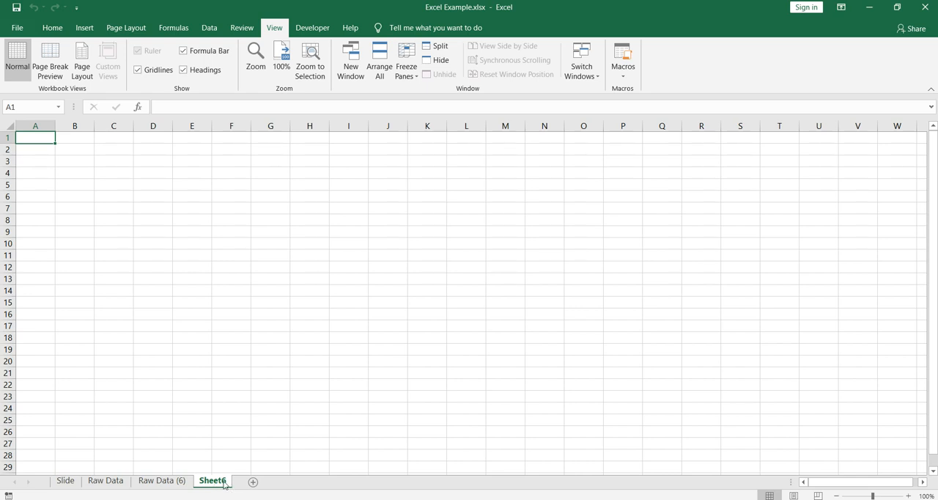
{"action": "mouse_move", "coordinate": [214, 487]}
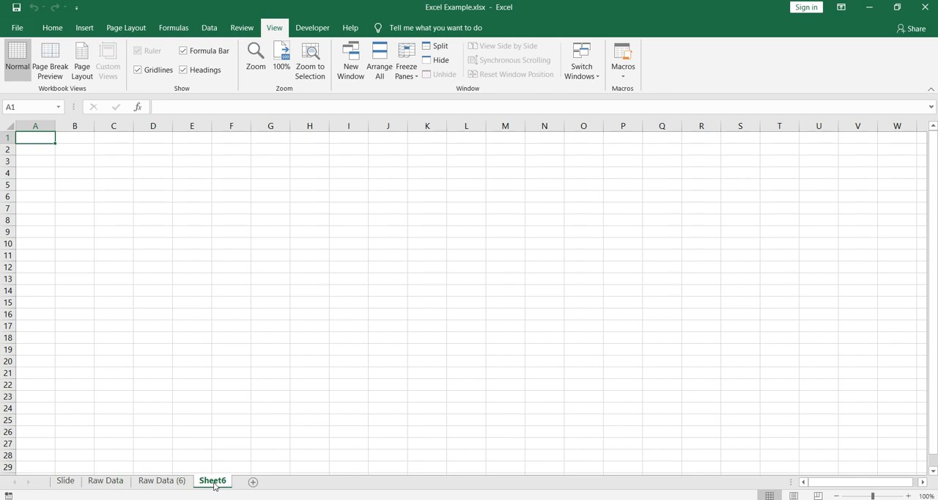
{"action": "mouse_move", "coordinate": [244, 488]}
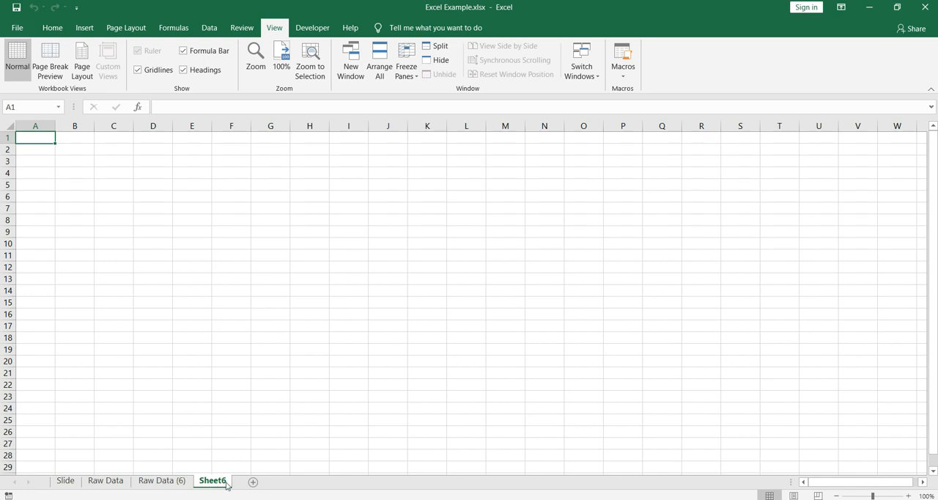
{"action": "mouse_move", "coordinate": [159, 481]}
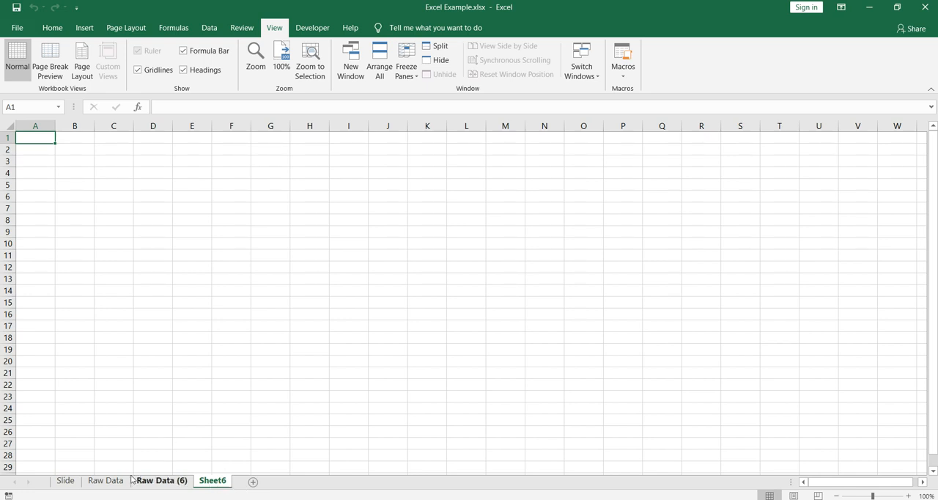
{"action": "left_click", "coordinate": [161, 481]}
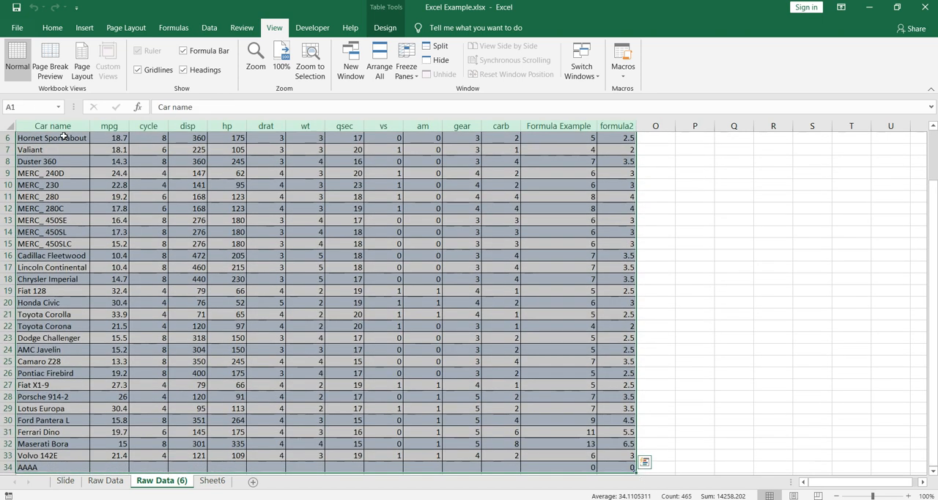
{"action": "key", "text": "ctrl+c"}
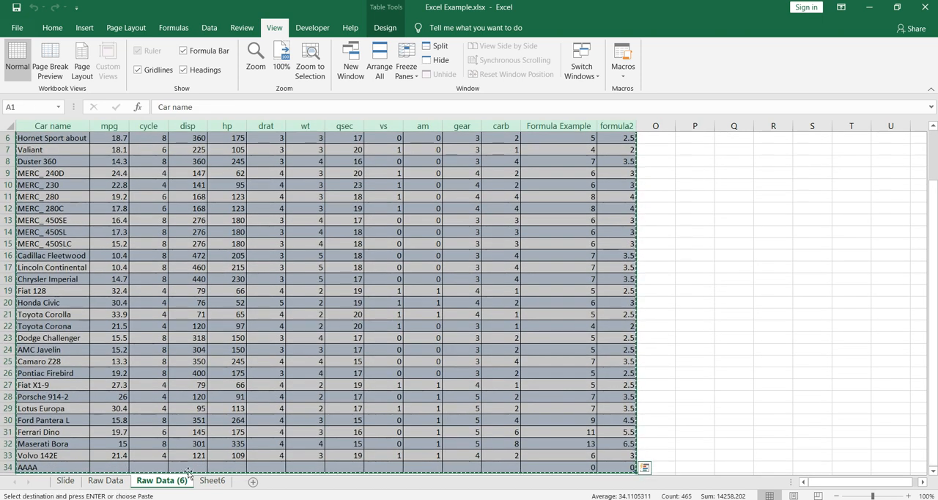
{"action": "left_click", "coordinate": [211, 481]}
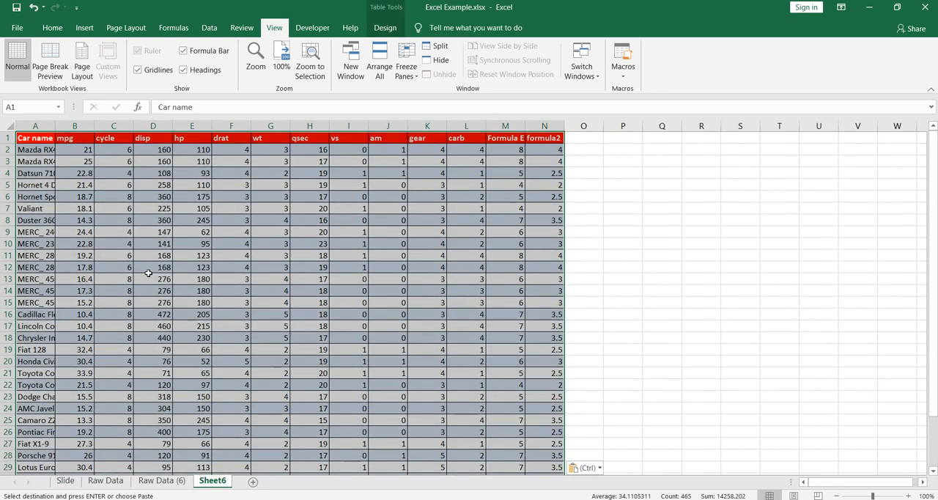
{"action": "left_click", "coordinate": [152, 279]}
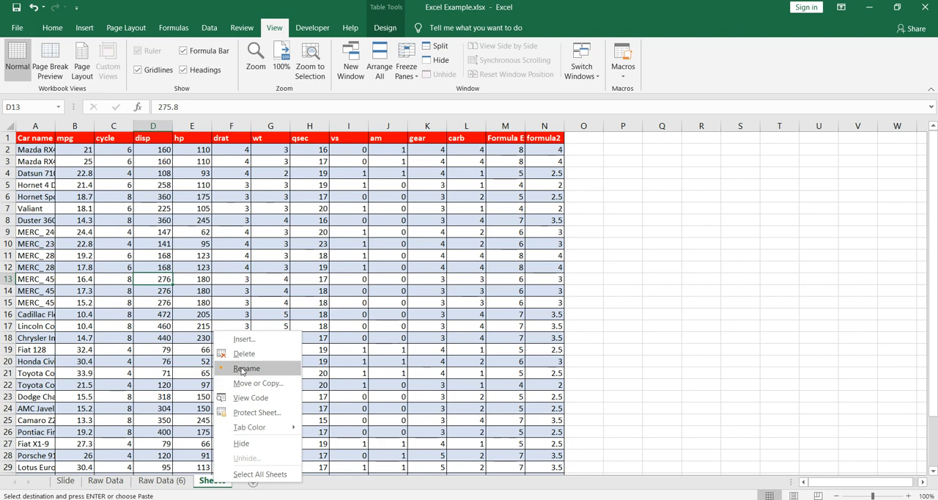
Rename Sheet6 to BackupofRawdata and switch to the Raw Data sheet.
{"action": "left_click", "coordinate": [246, 368]}
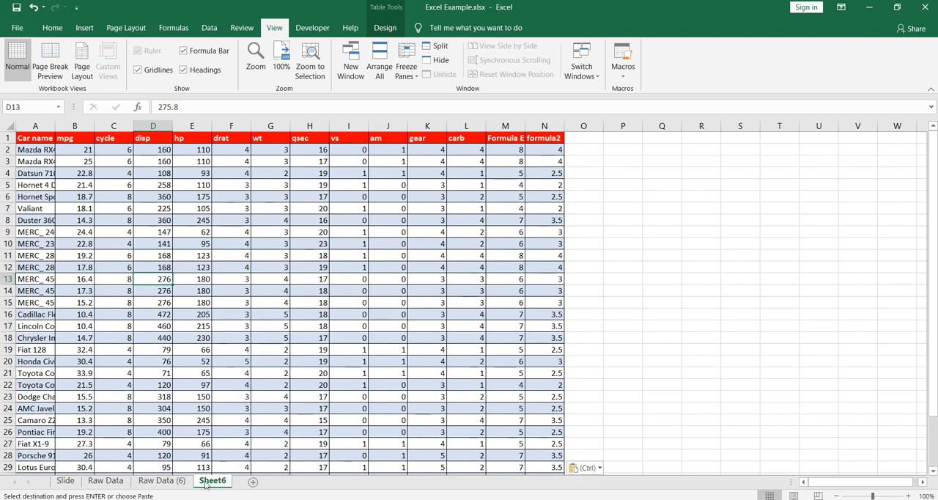
{"action": "right_click", "coordinate": [211, 481]}
{"action": "type", "text": "Backupo"}
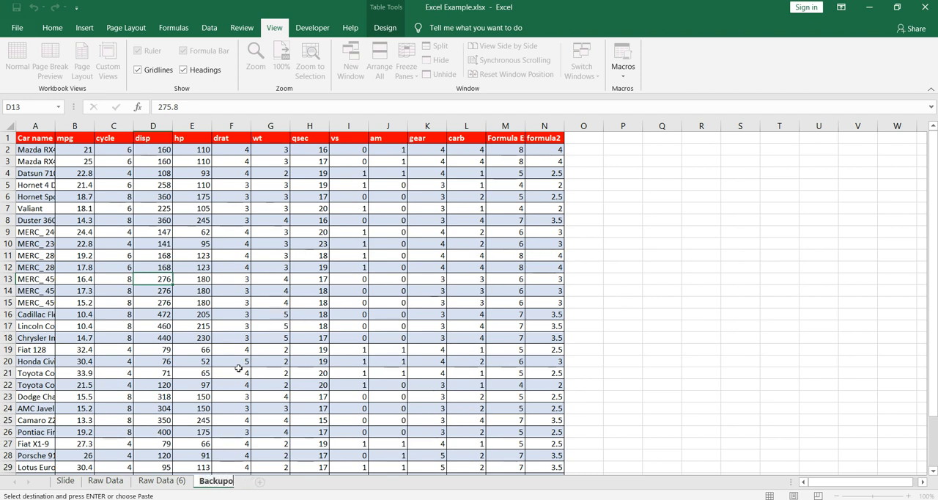
{"action": "double_click", "coordinate": [214, 481]}
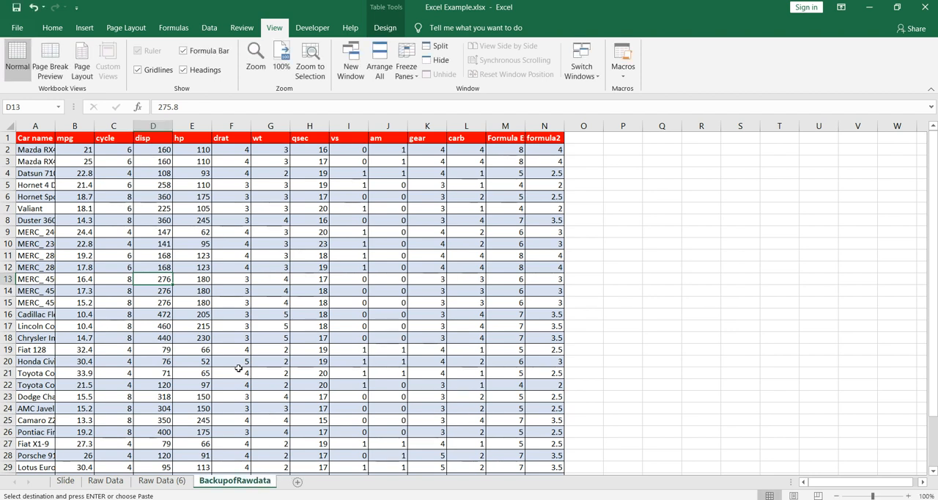
{"action": "mouse_move", "coordinate": [296, 296]}
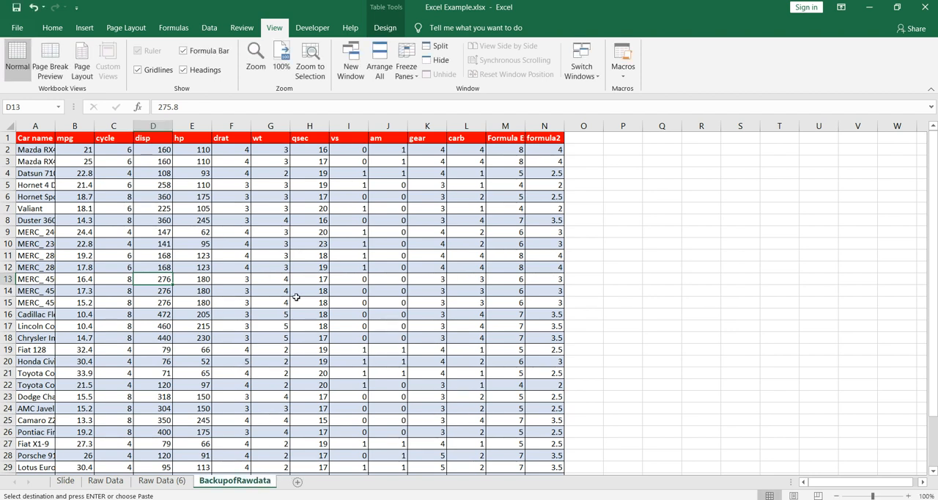
{"action": "left_click", "coordinate": [161, 480]}
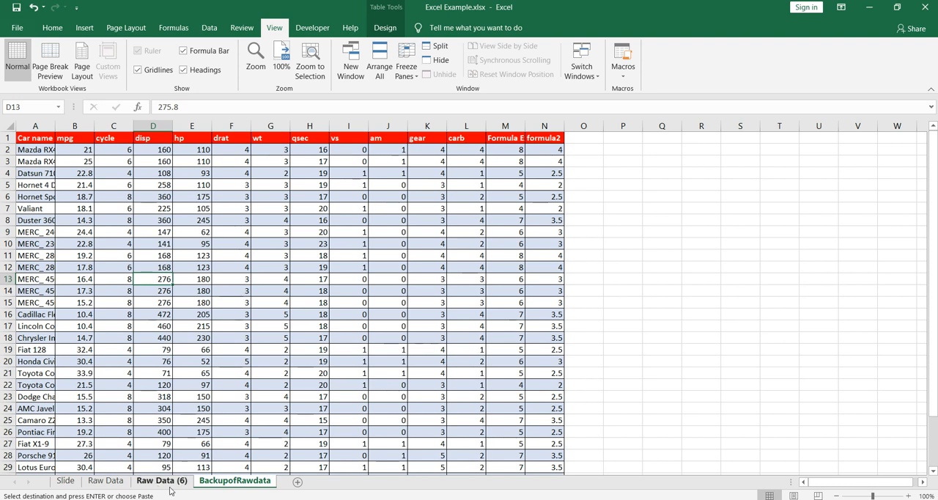
{"action": "left_click", "coordinate": [106, 481]}
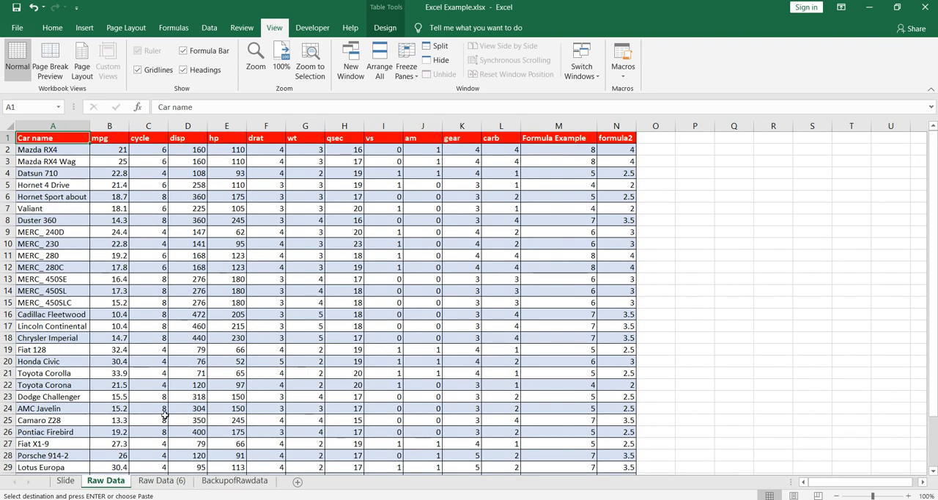
Scroll through the copied car data on the BackupofRawdata sheet to check it.
{"action": "left_click", "coordinate": [234, 481]}
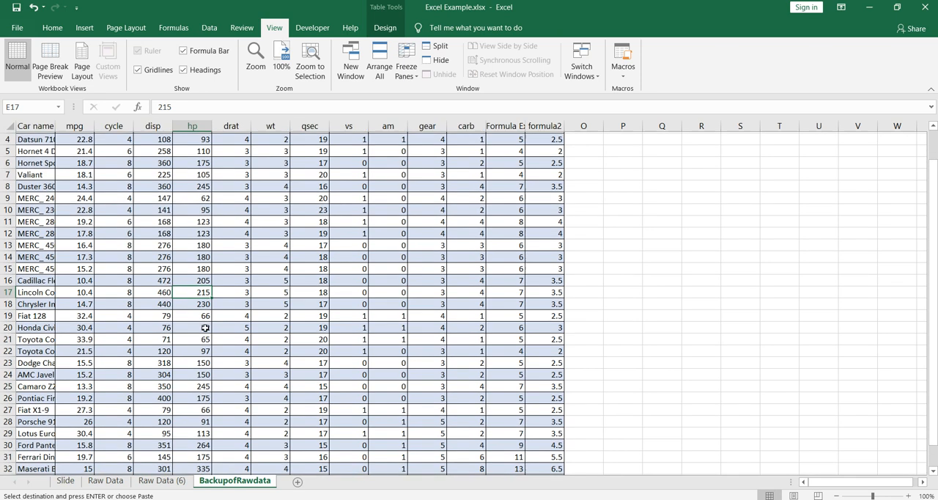
{"action": "scroll", "scroll_direction": "up", "scroll_amount": 3}
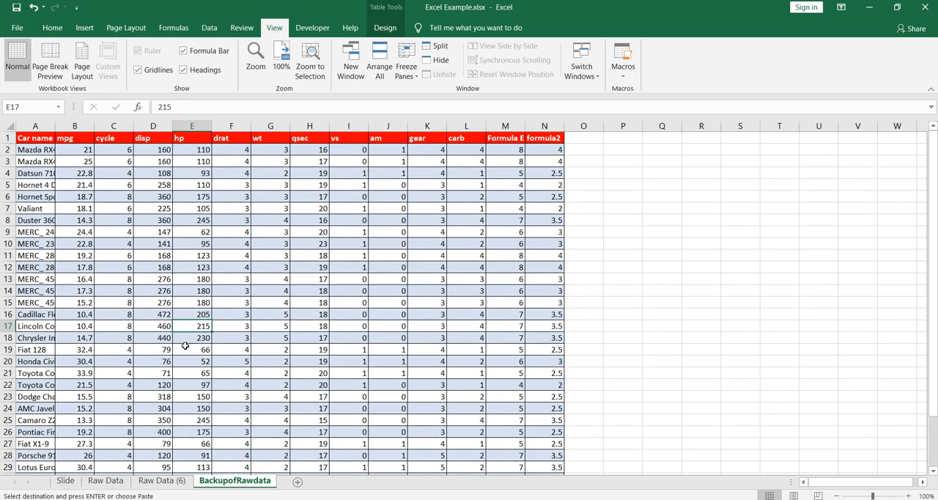
{"action": "scroll", "scroll_direction": "down", "scroll_amount": 3}
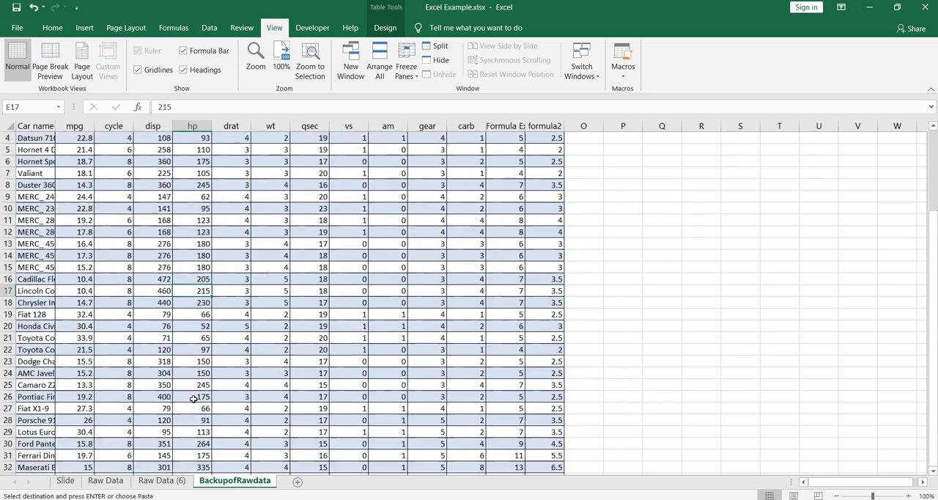
{"action": "scroll", "scroll_direction": "up", "scroll_amount": 3}
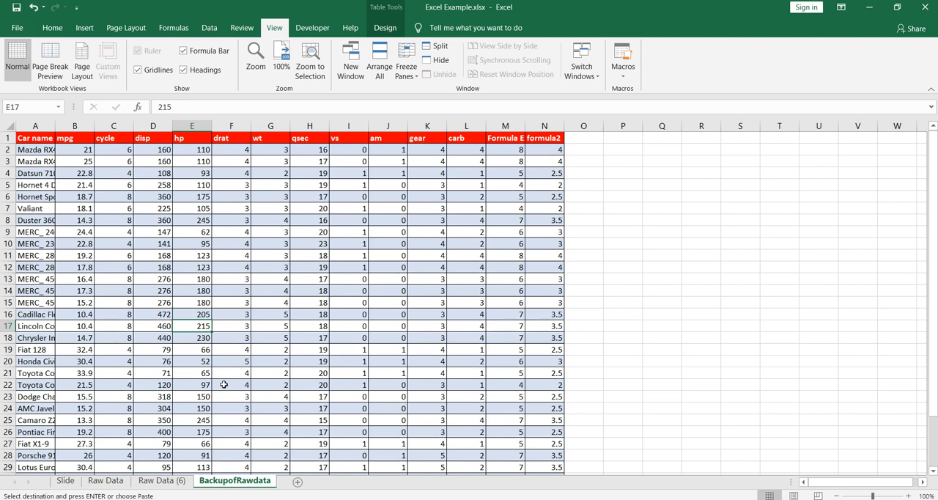
{"action": "mouse_move", "coordinate": [180, 469]}
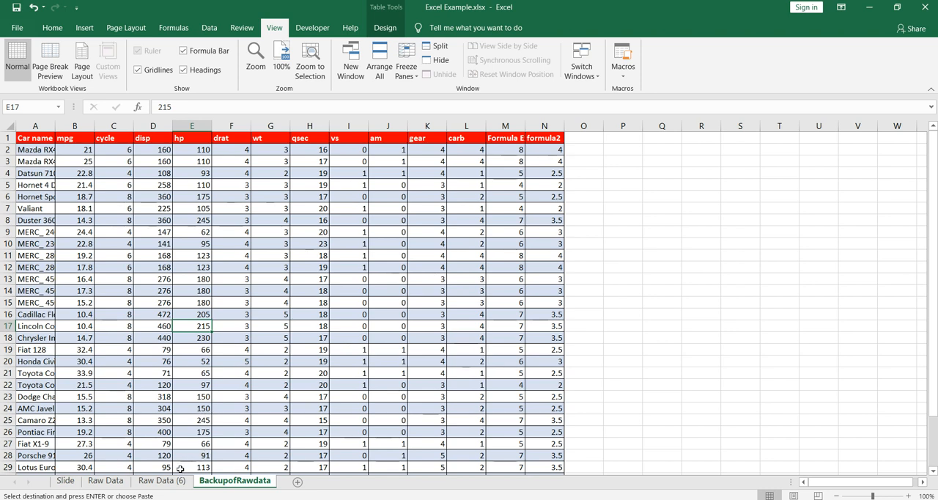
Rename Raw Data (6) to 'copy of Raw data' and select a cell in its table.
{"action": "right_click", "coordinate": [155, 481]}
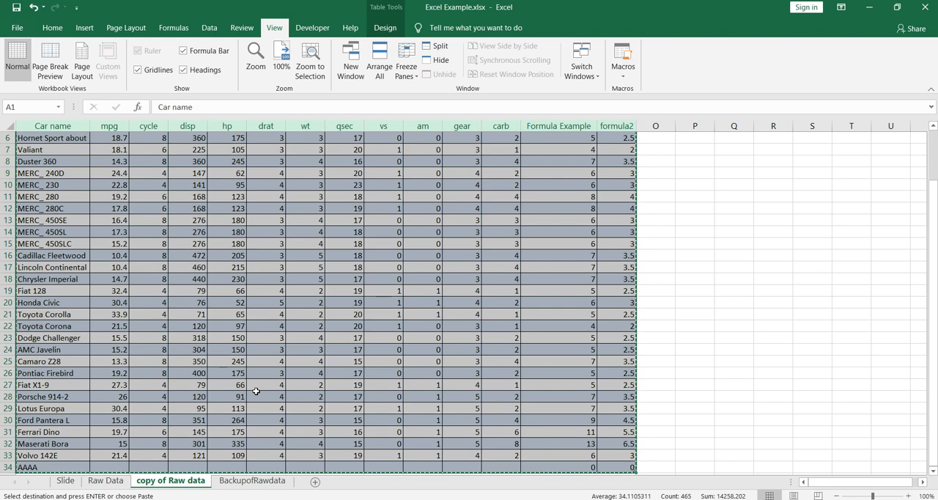
{"action": "scroll", "scroll_direction": "up", "scroll_amount": 3}
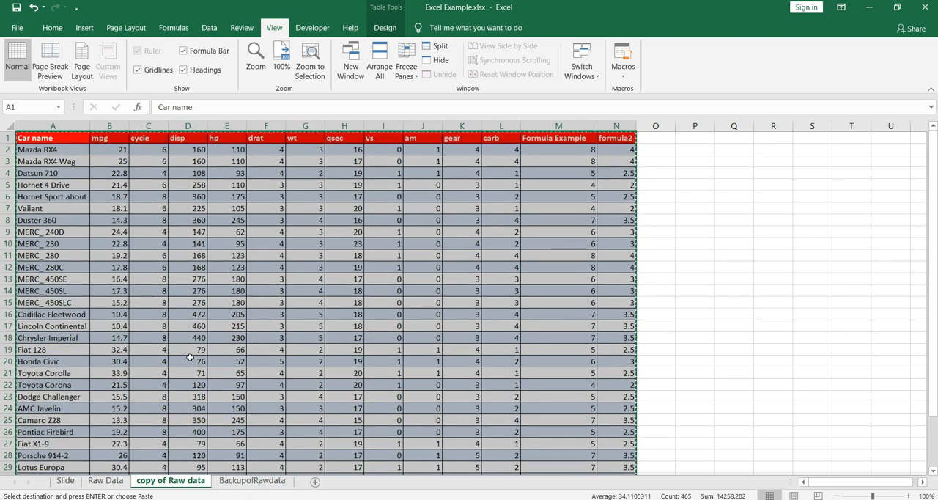
{"action": "left_click", "coordinate": [148, 313]}
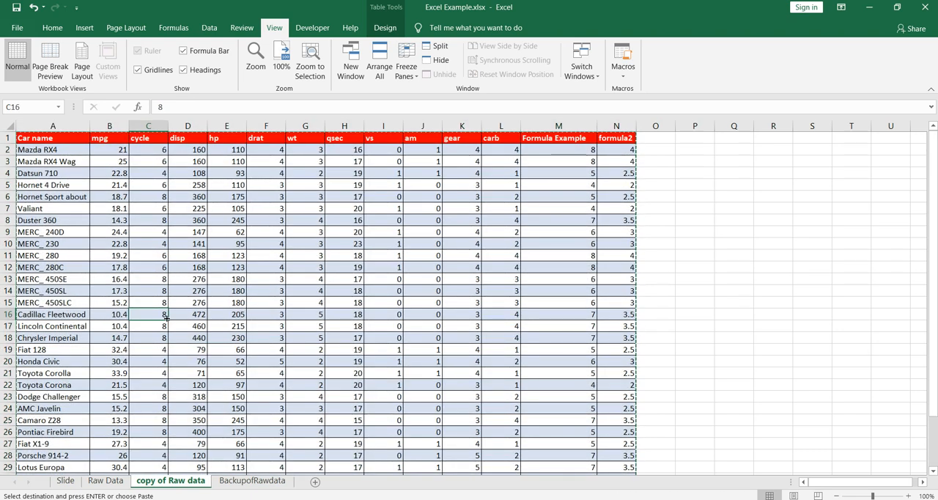